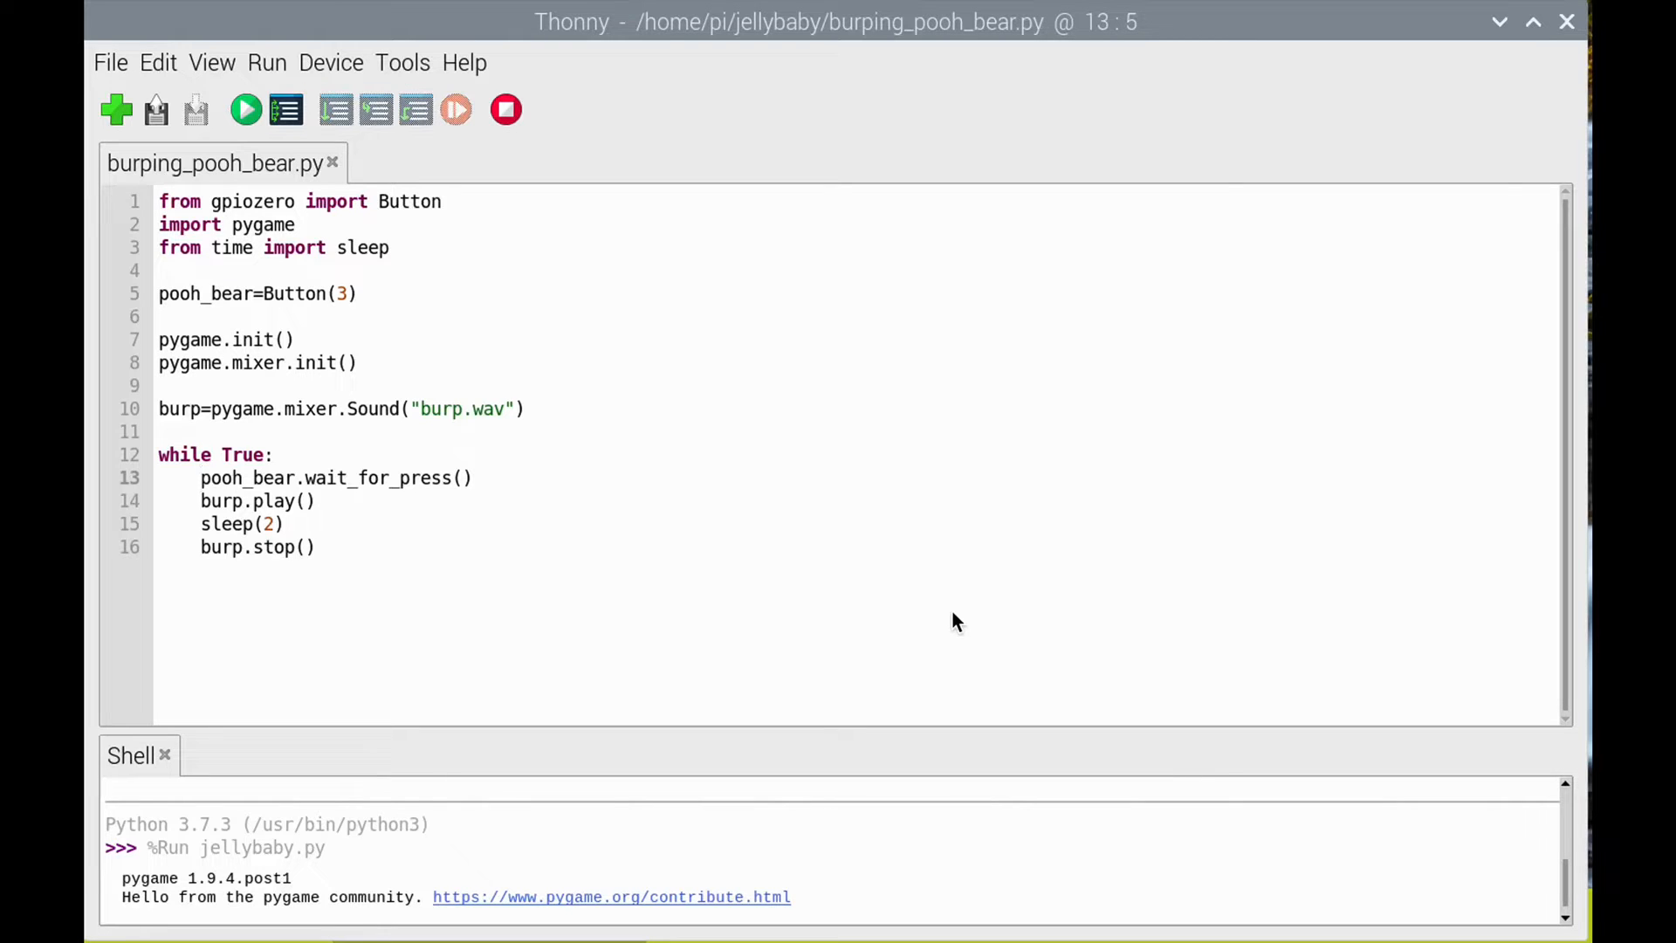
{"action": "left_click", "coordinate": [201, 477]}
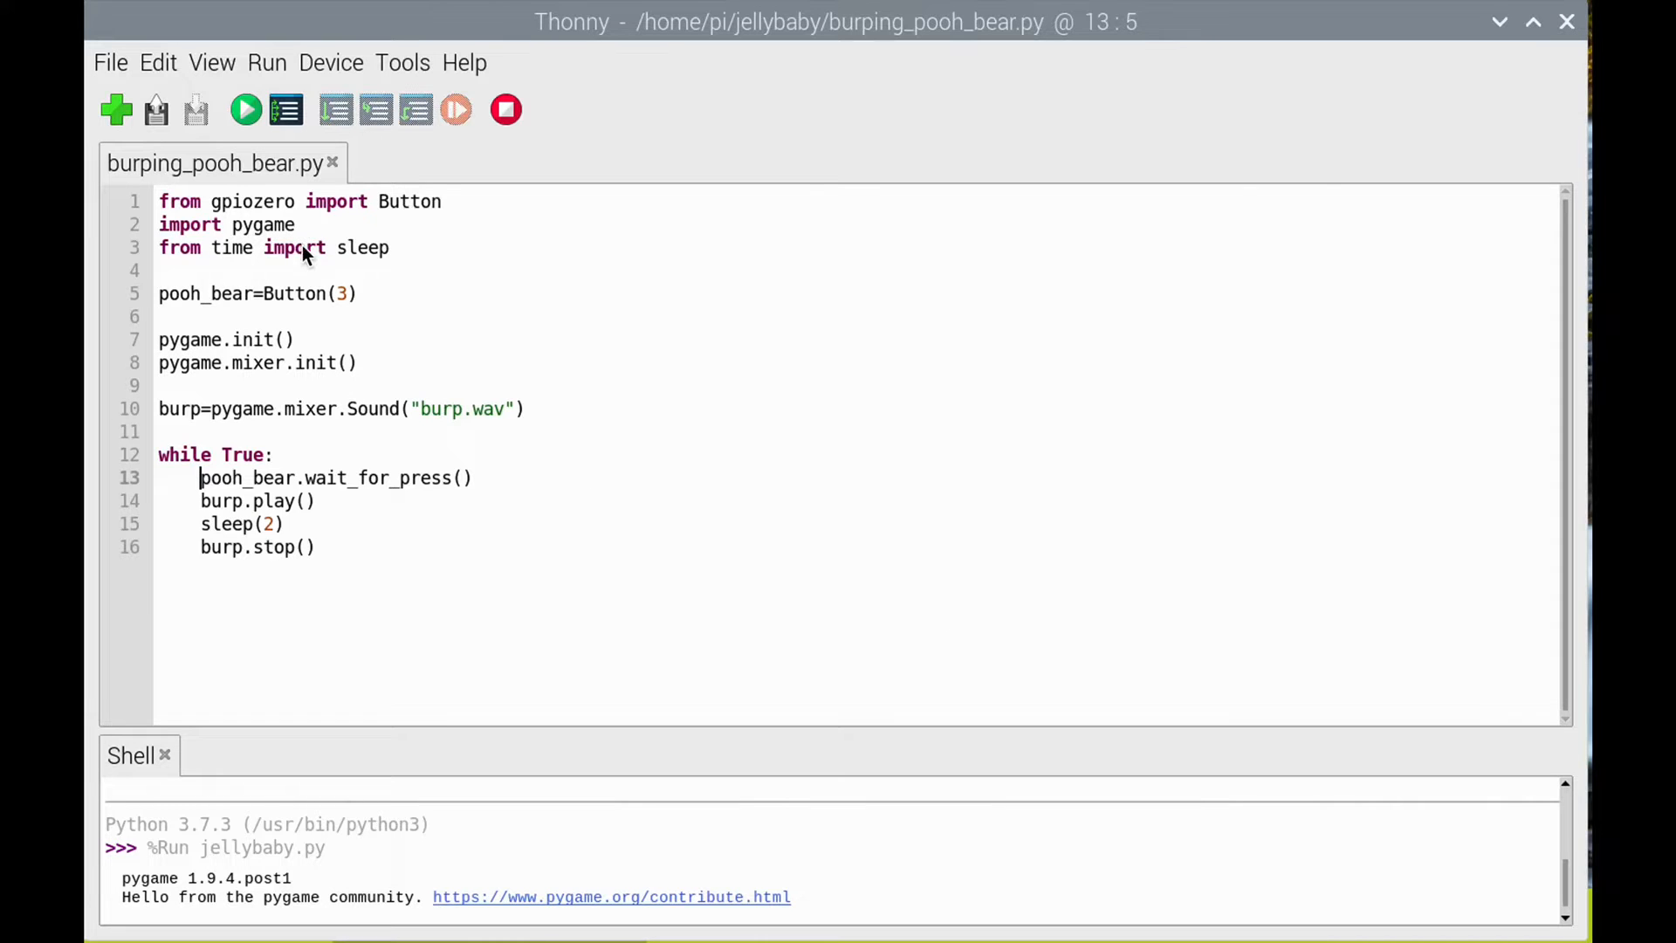
{"action": "mouse_move", "coordinate": [417, 219]}
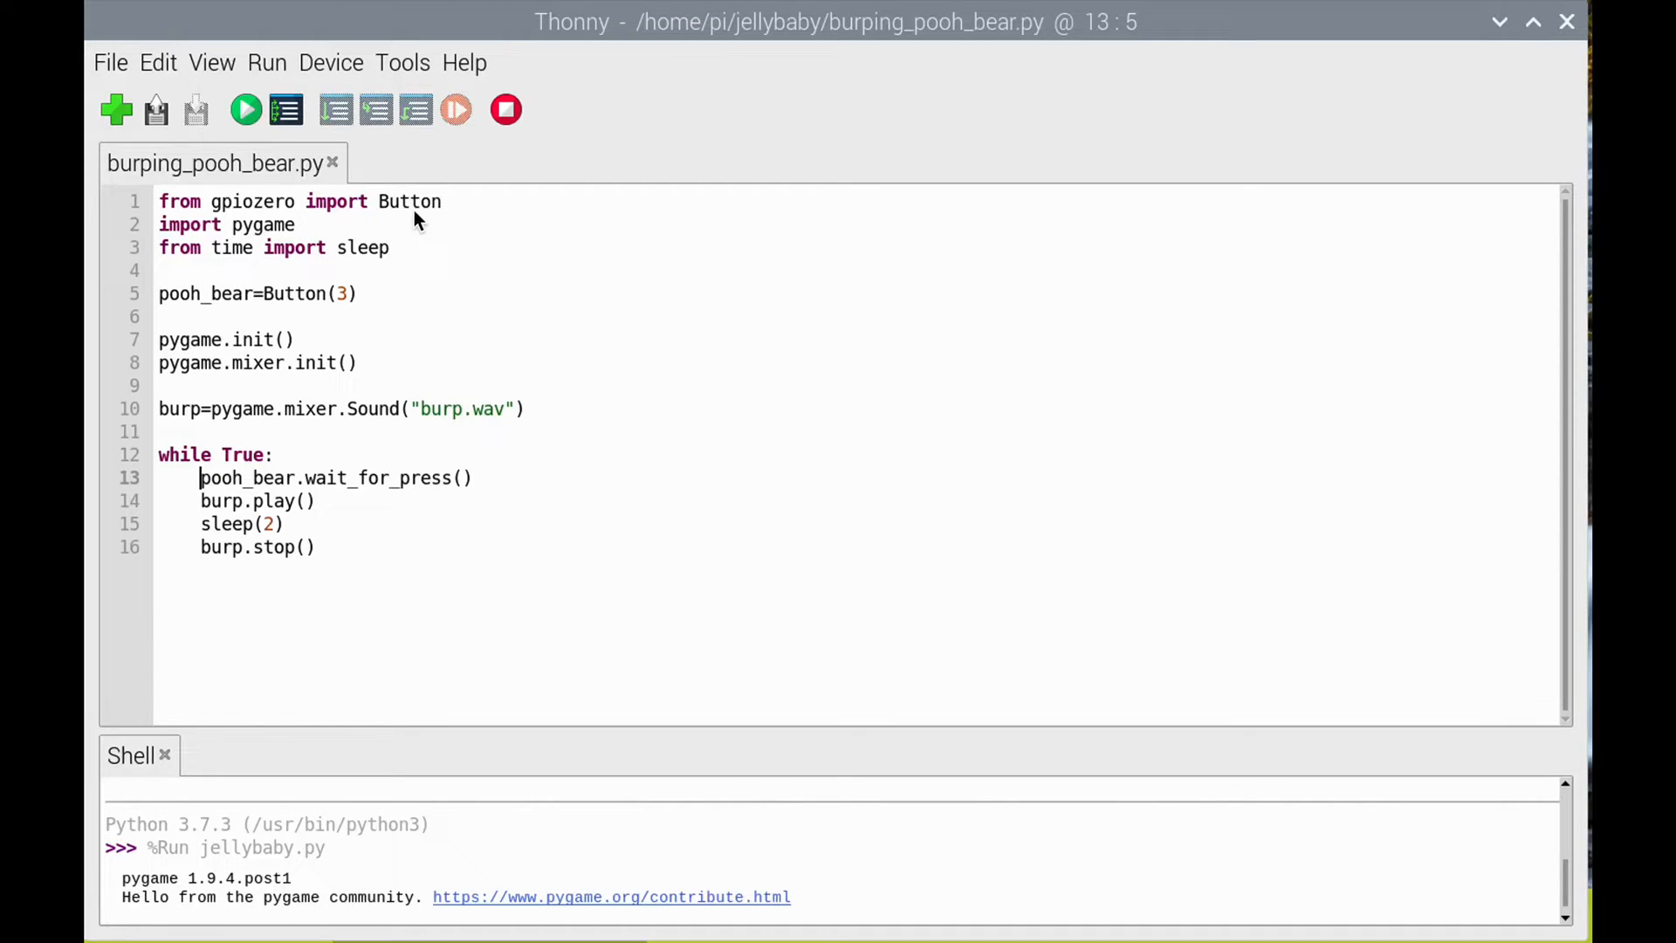
{"action": "mouse_move", "coordinate": [404, 275]}
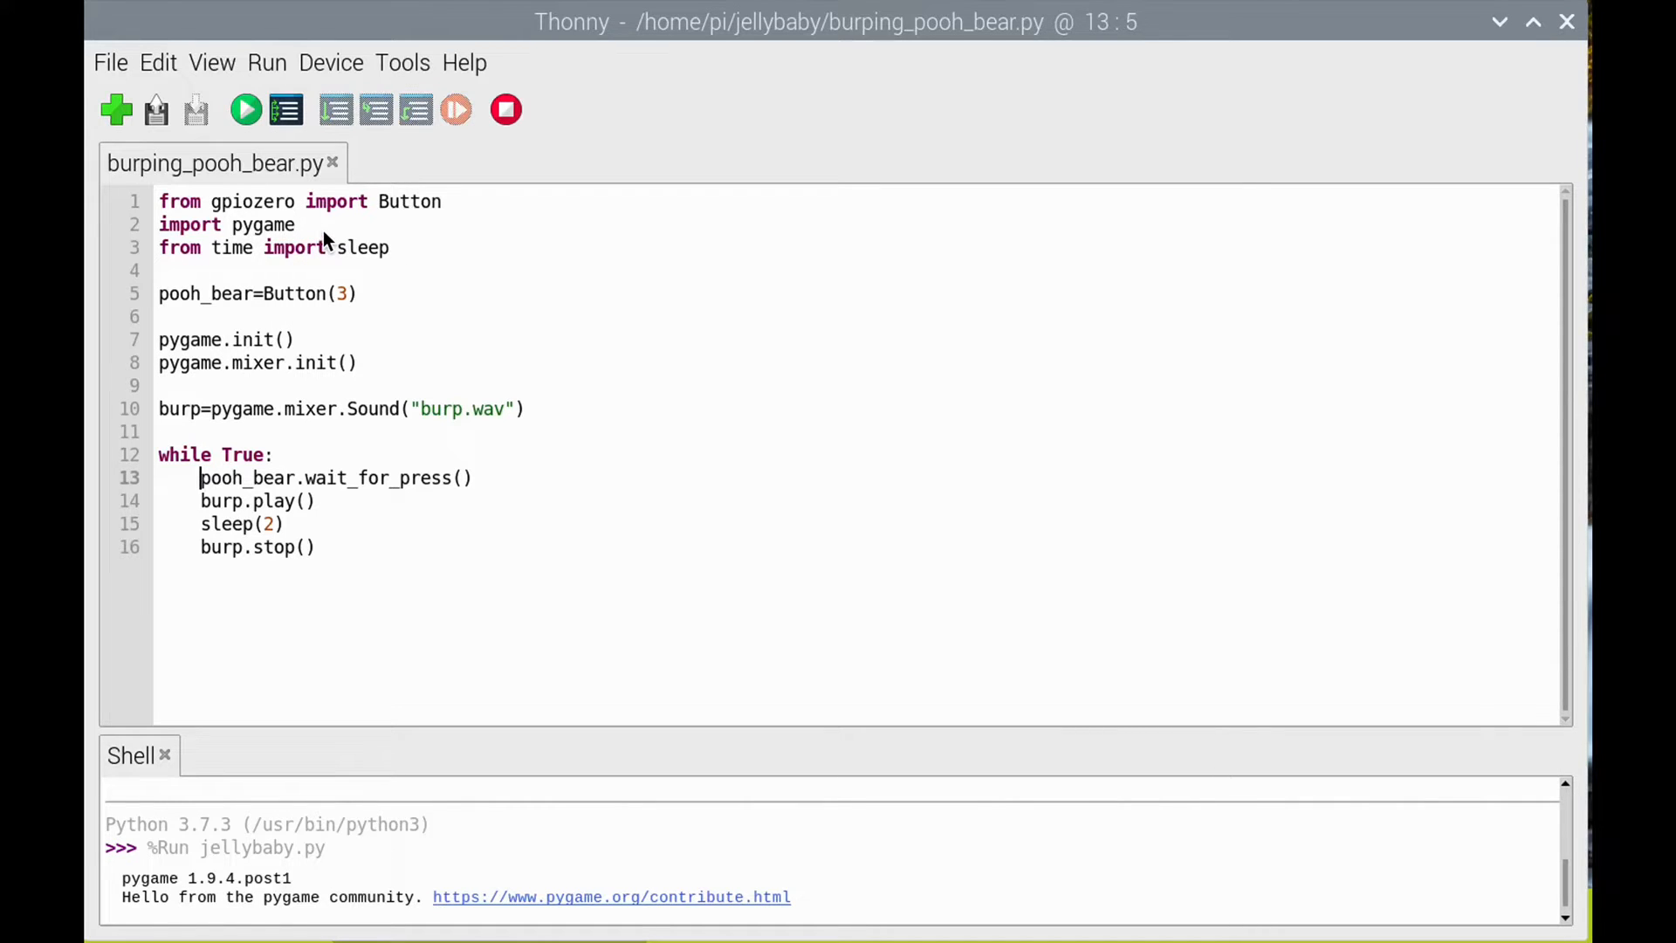
{"action": "mouse_move", "coordinate": [343, 237]}
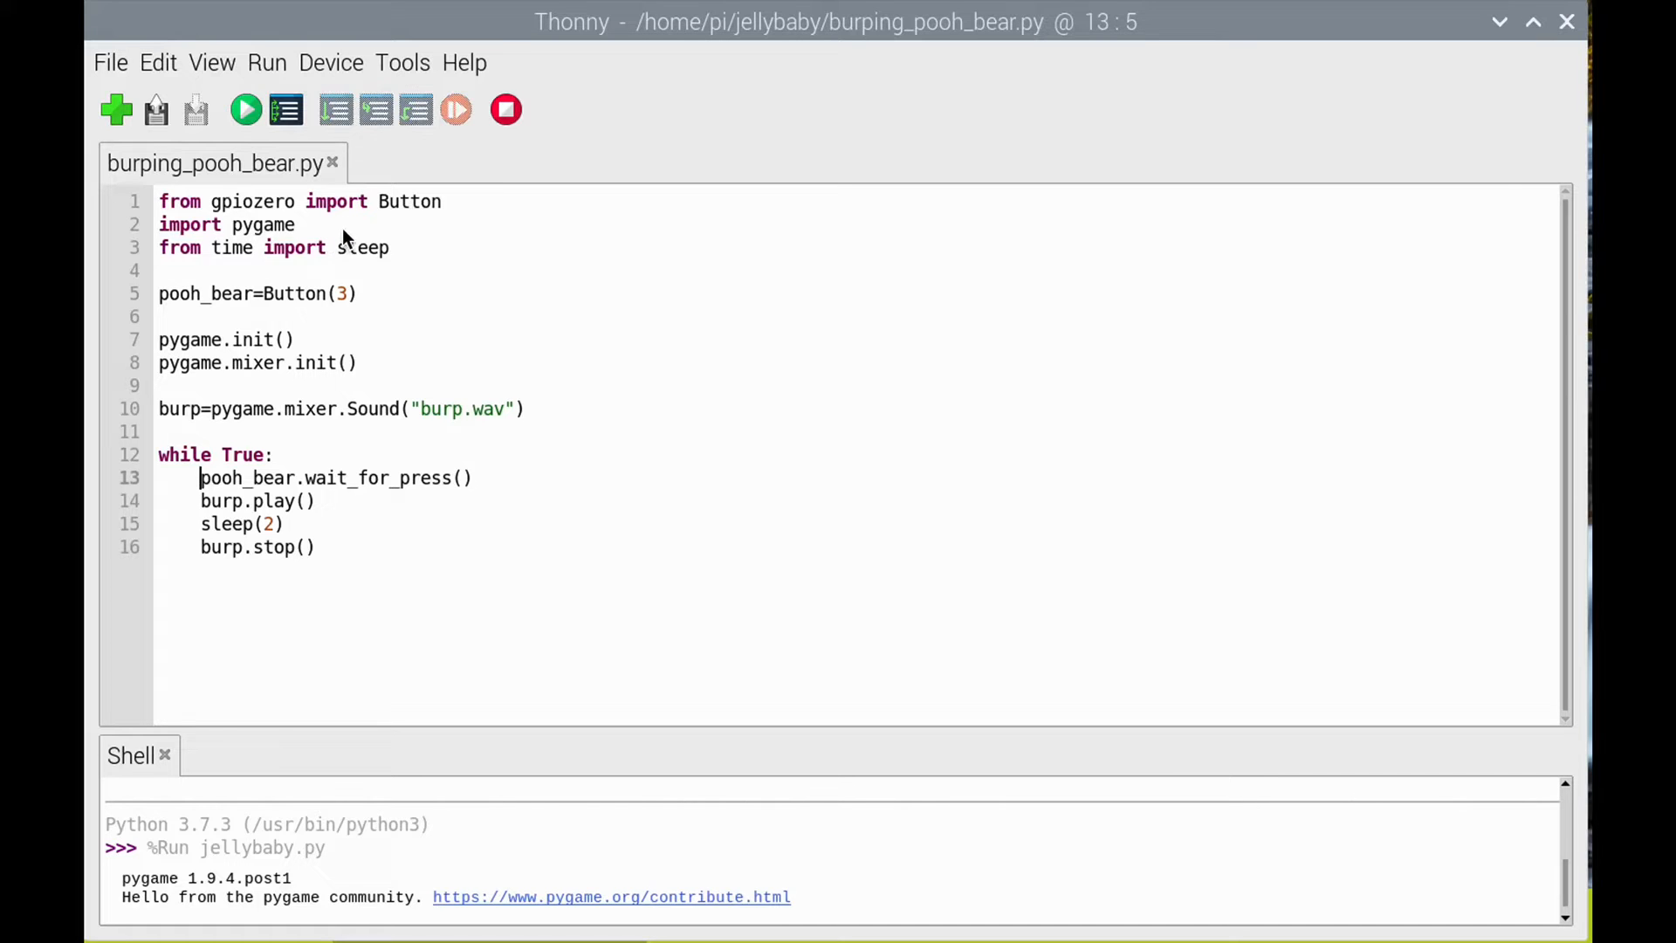
{"action": "mouse_move", "coordinate": [424, 220]}
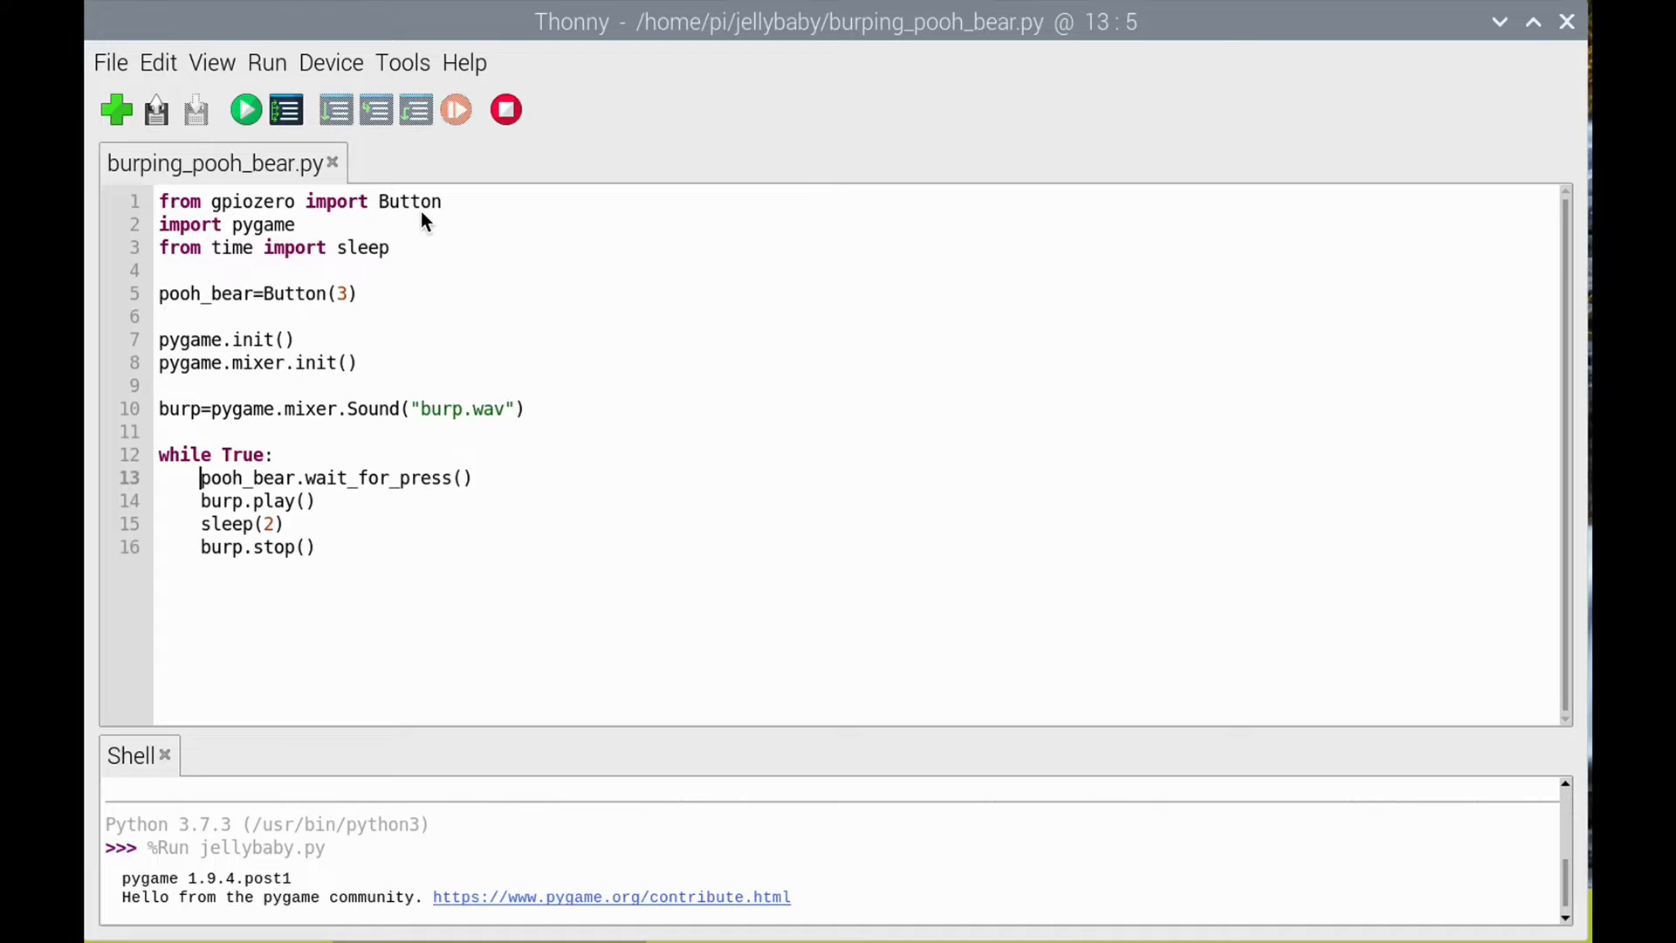
{"action": "mouse_move", "coordinate": [433, 232]}
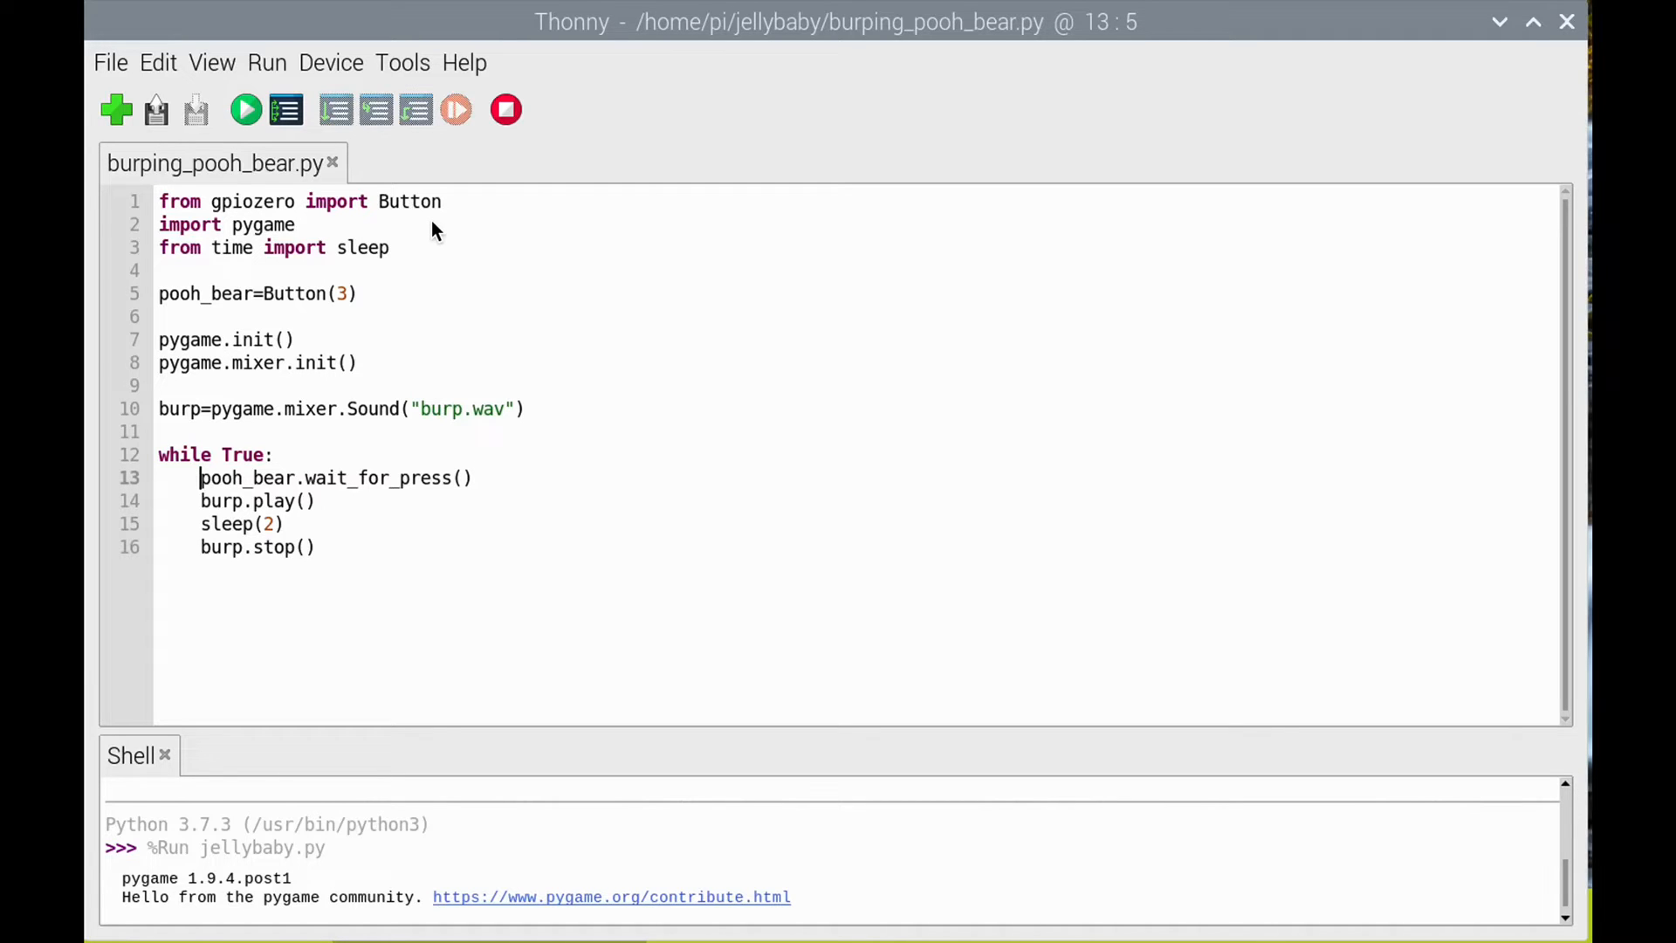
{"action": "mouse_move", "coordinate": [453, 229]}
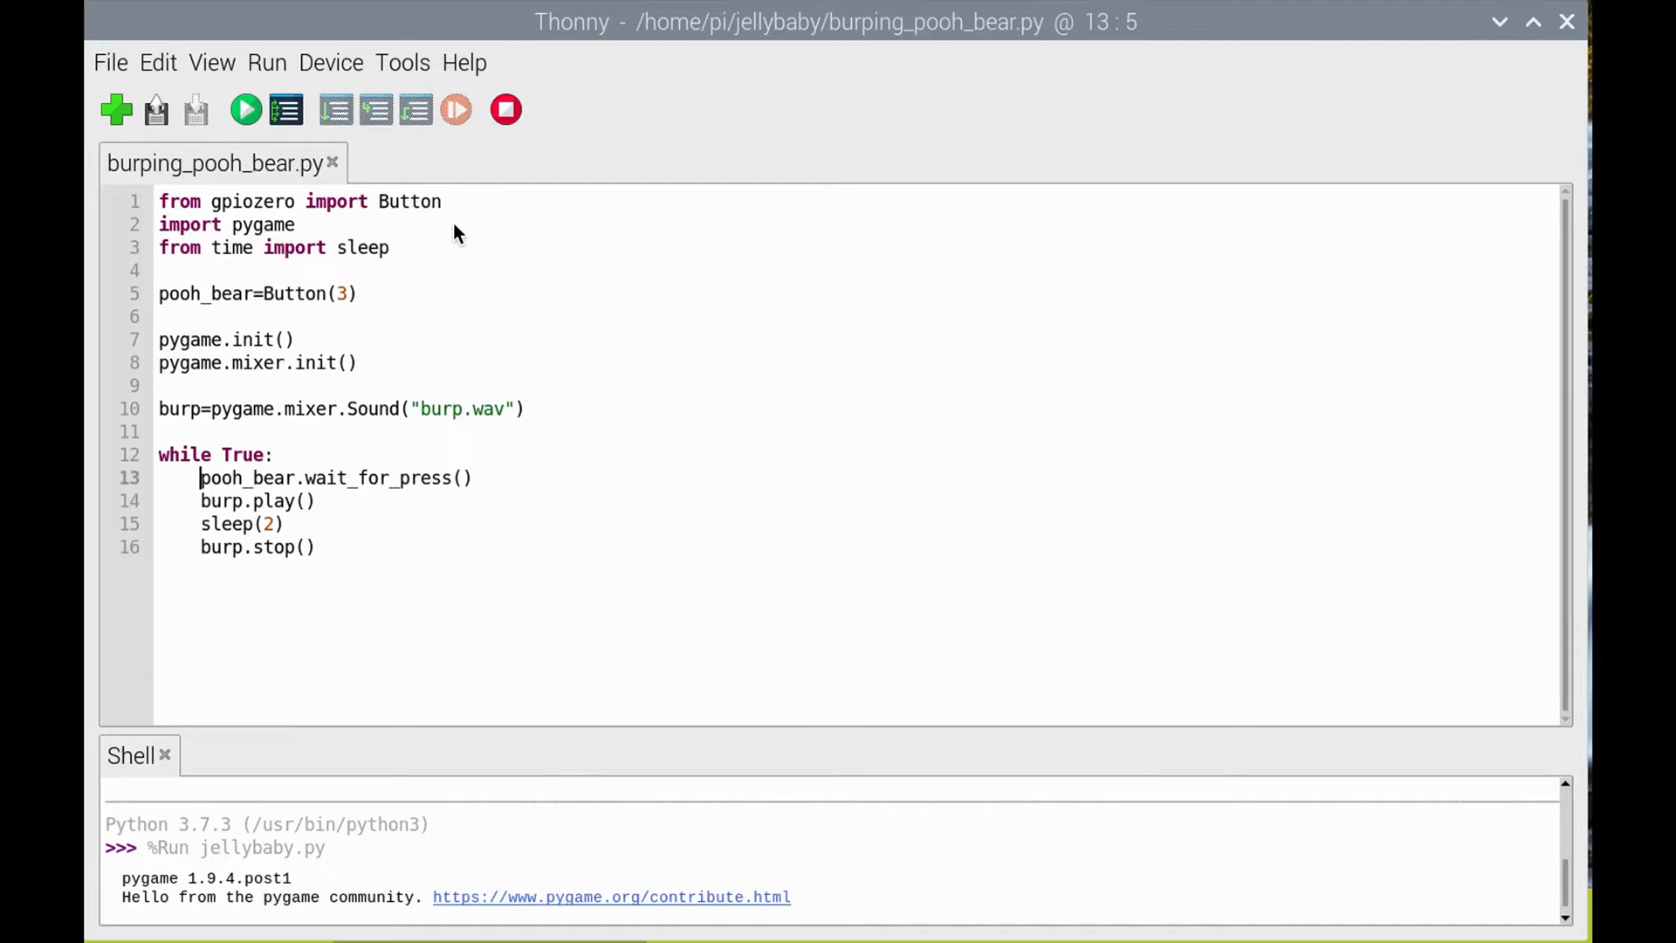
{"action": "mouse_move", "coordinate": [473, 267]}
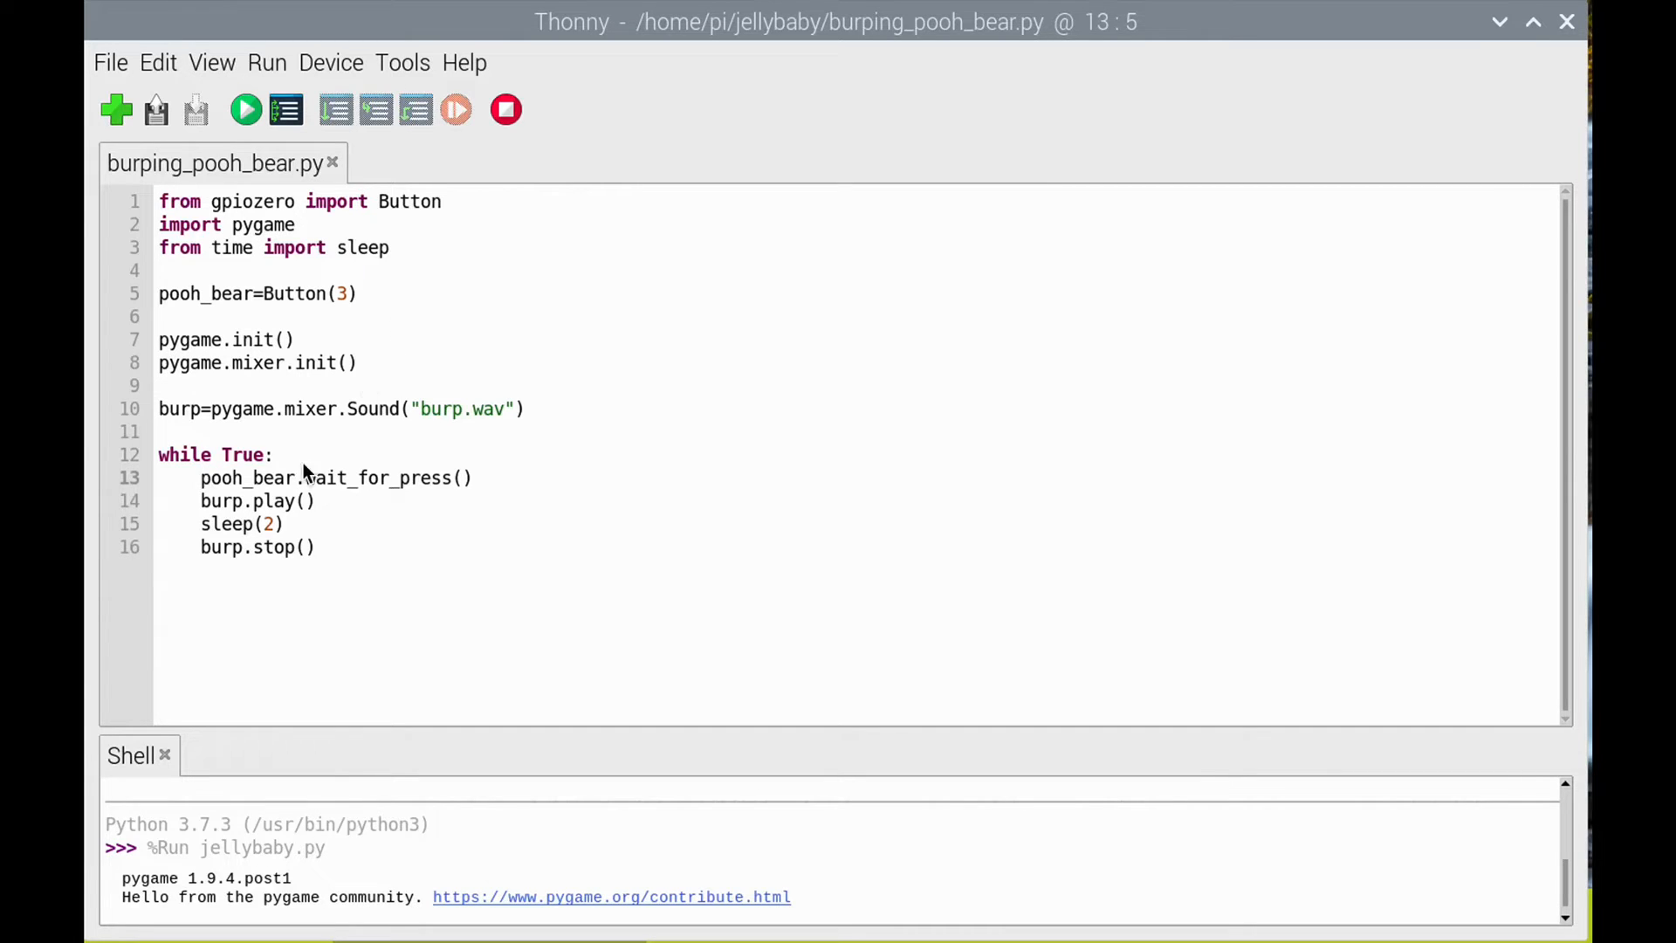
{"action": "mouse_move", "coordinate": [276, 500]}
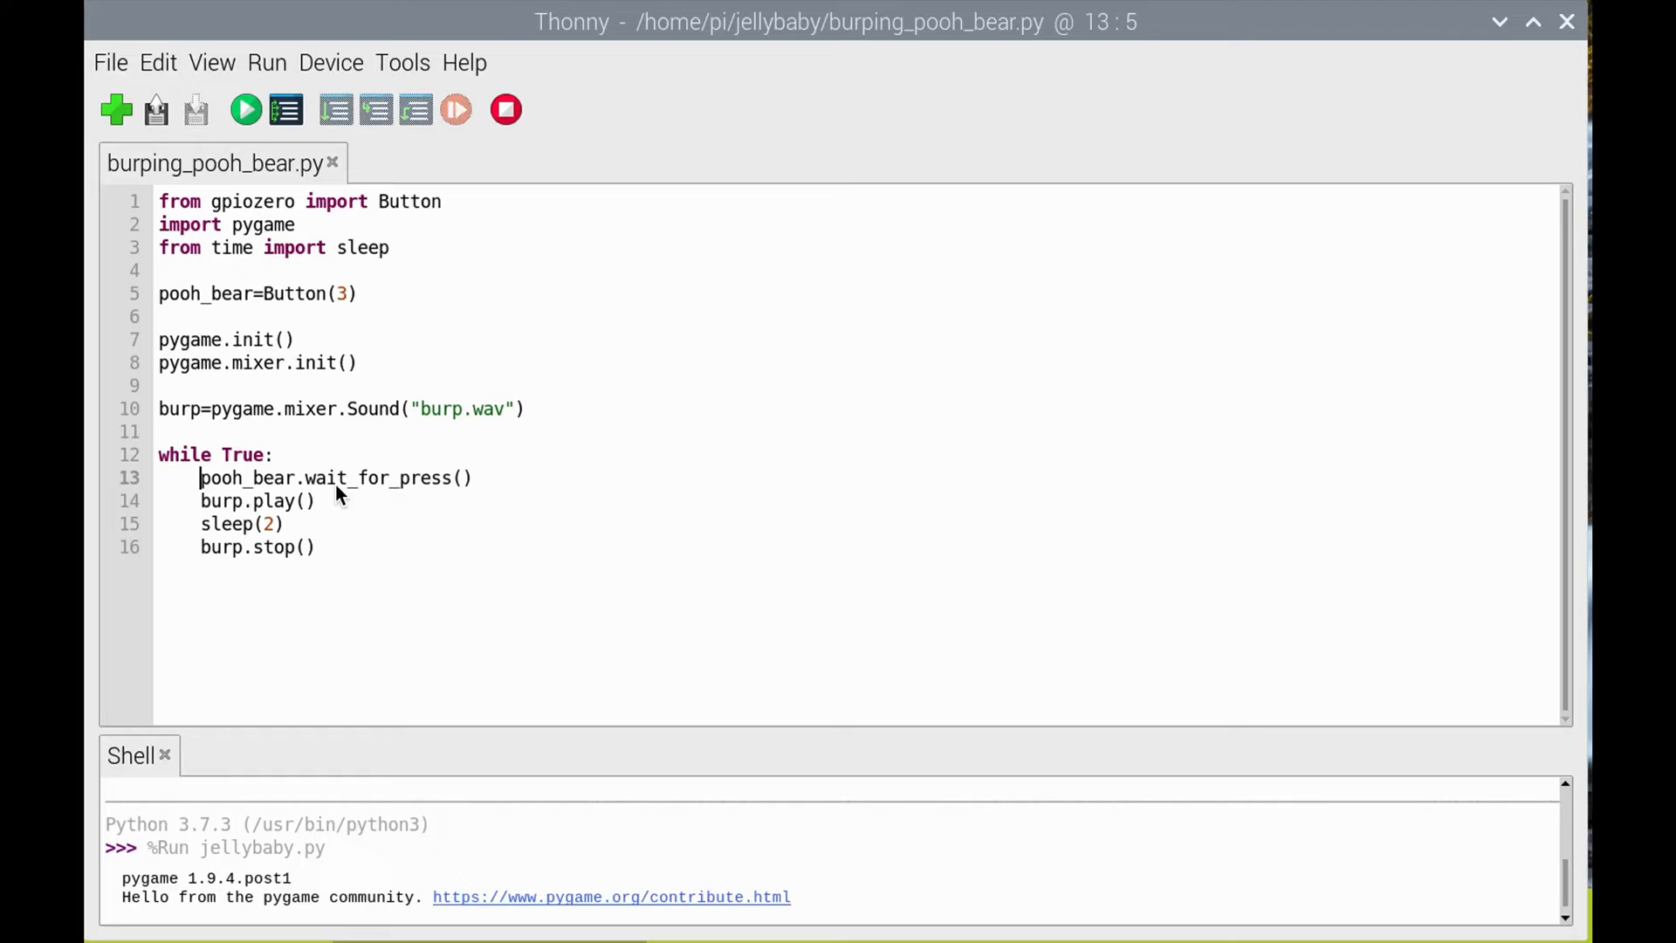
{"action": "mouse_move", "coordinate": [347, 507]}
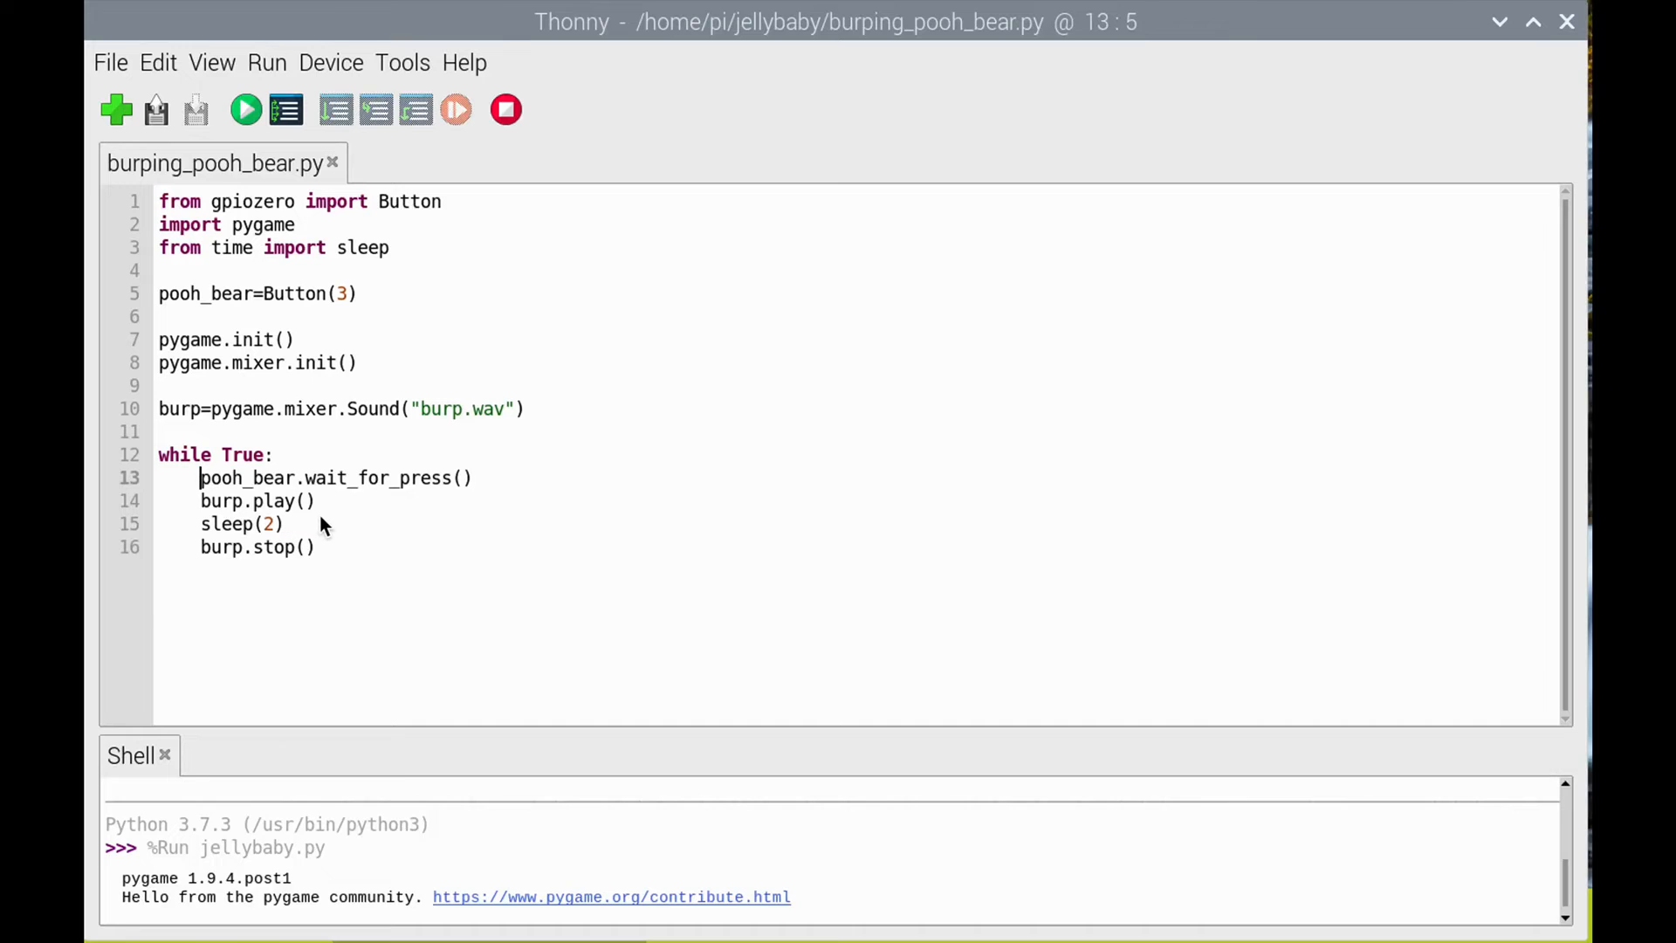
{"action": "mouse_move", "coordinate": [329, 537]}
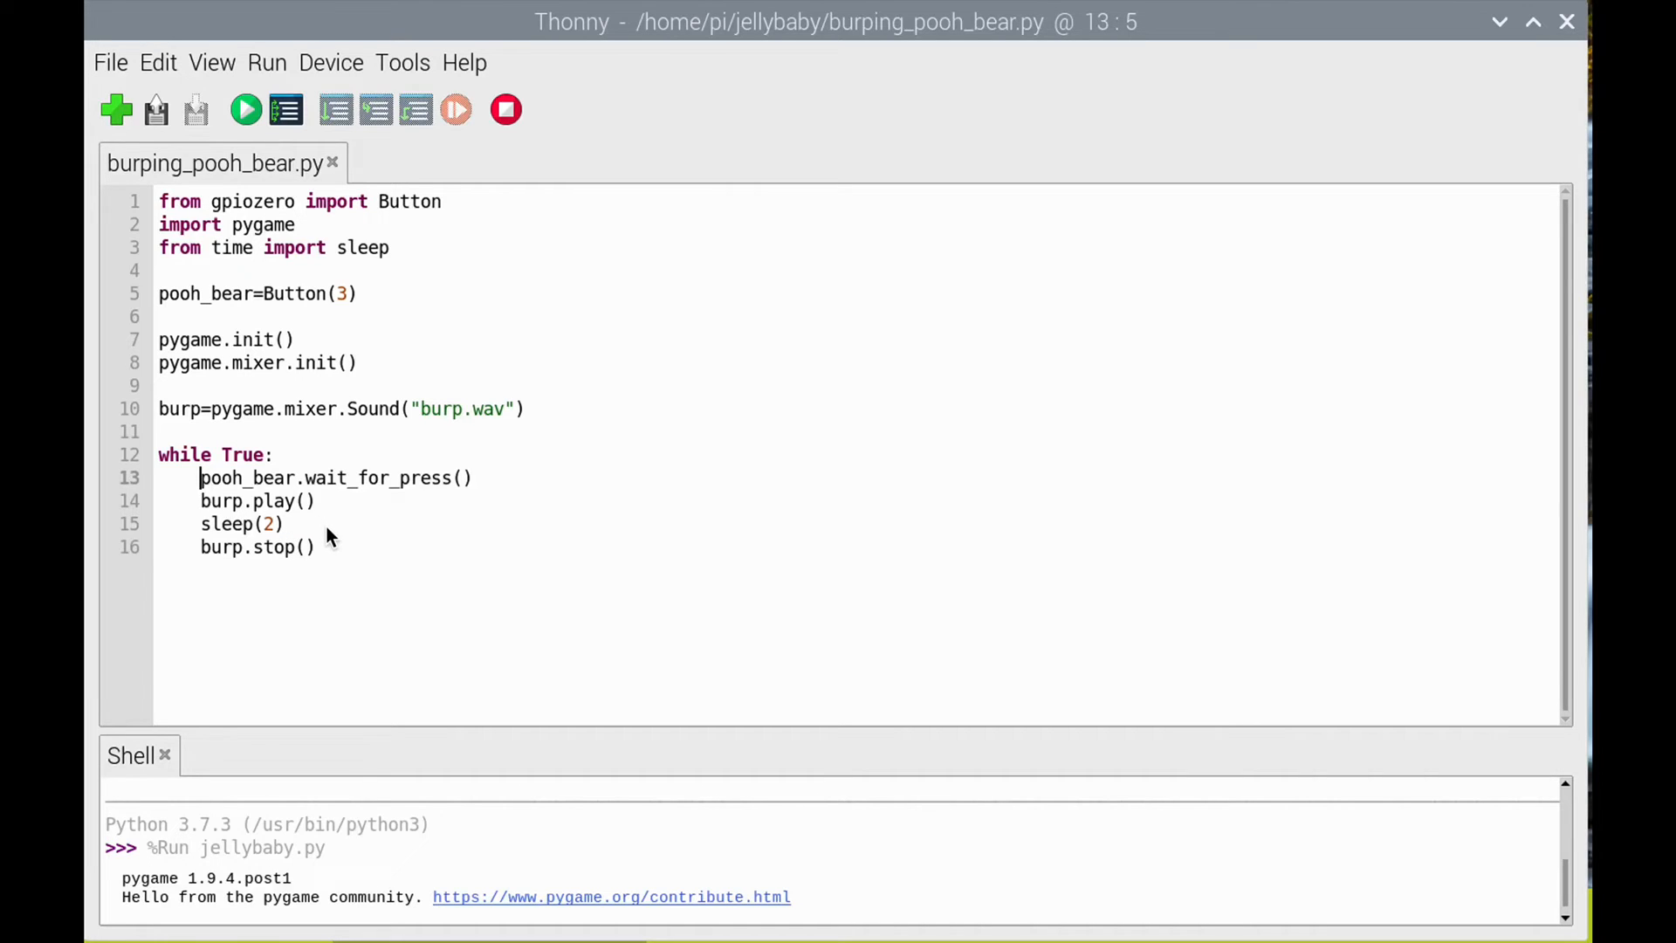
{"action": "mouse_move", "coordinate": [344, 576]}
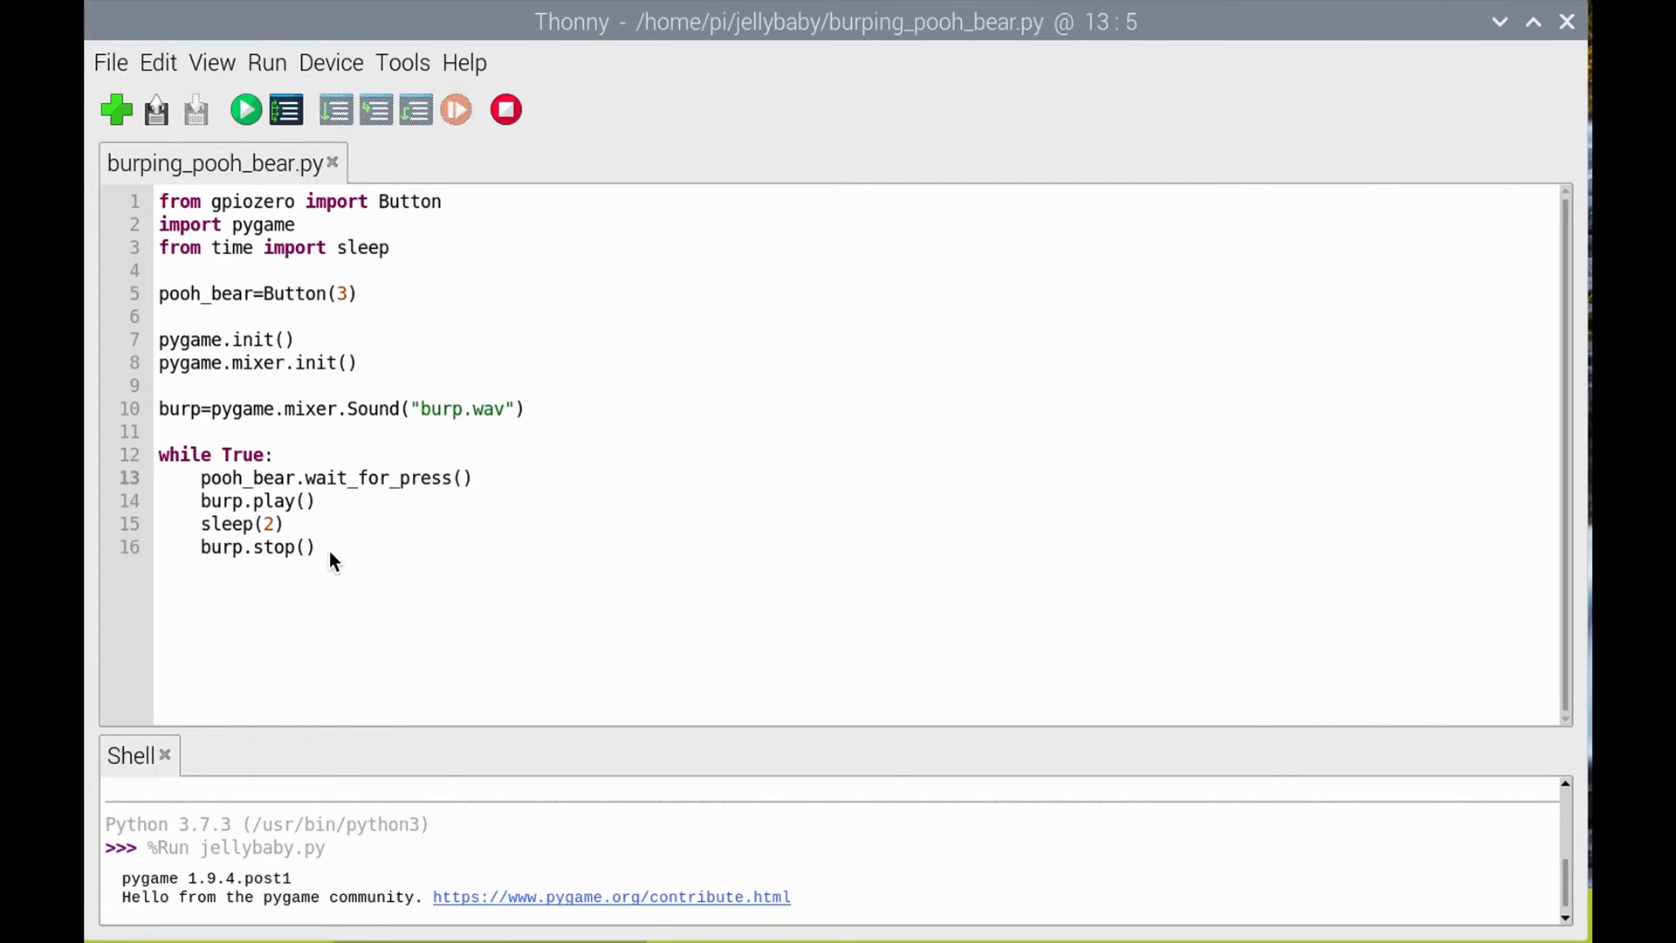
{"action": "left_click", "coordinate": [201, 477]}
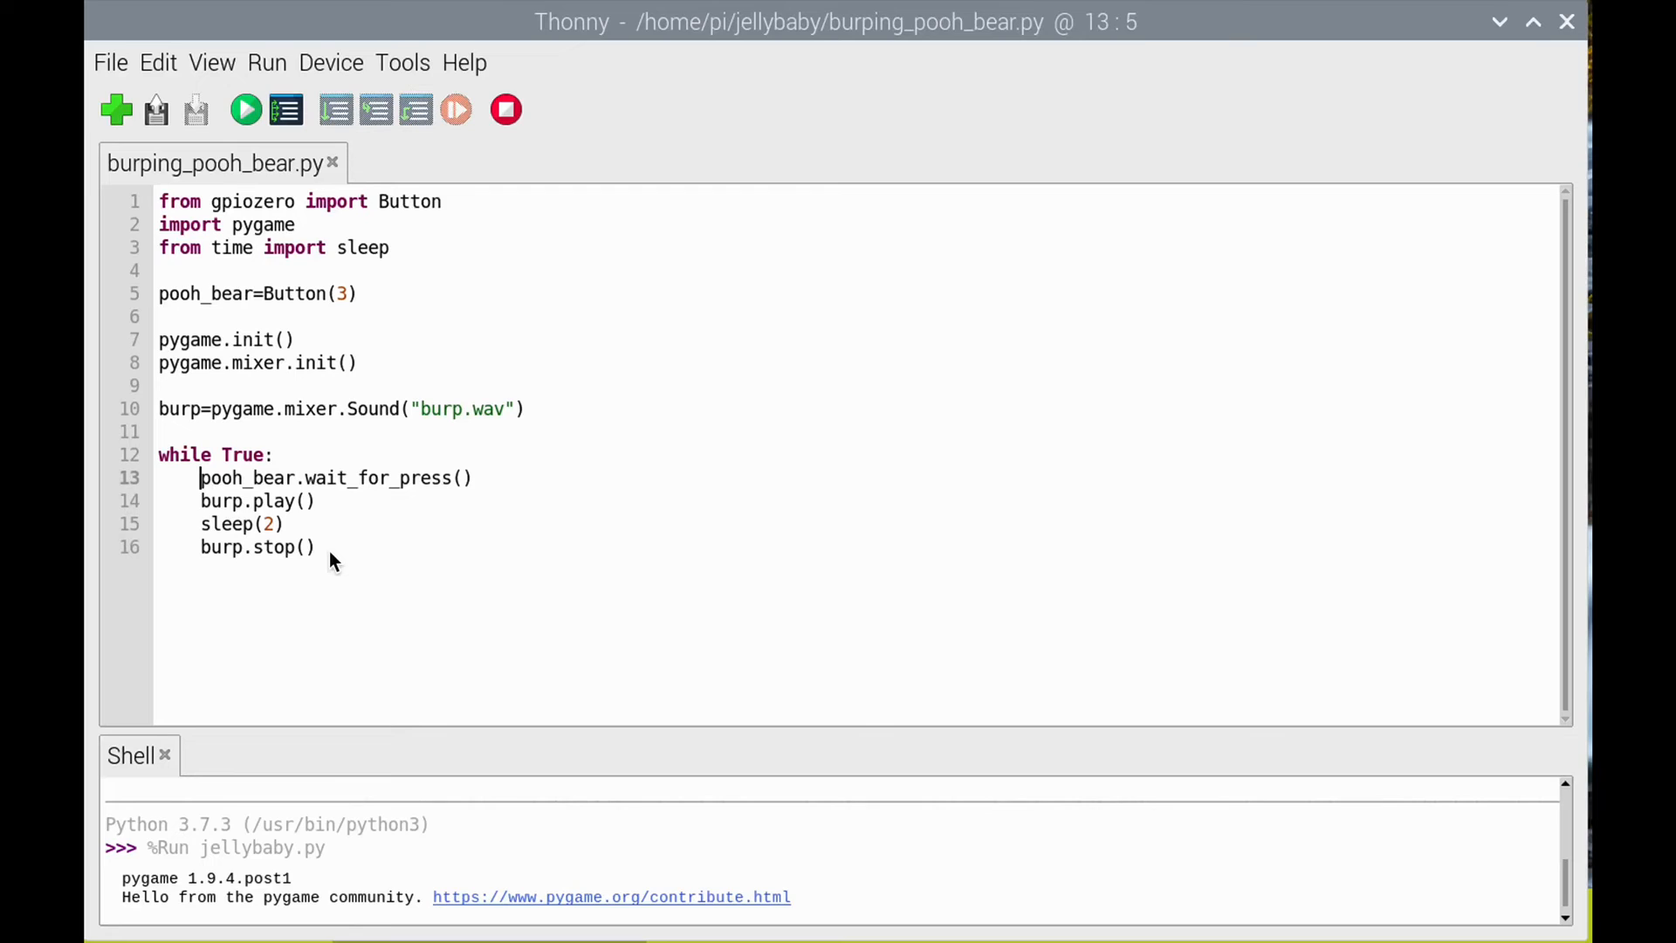